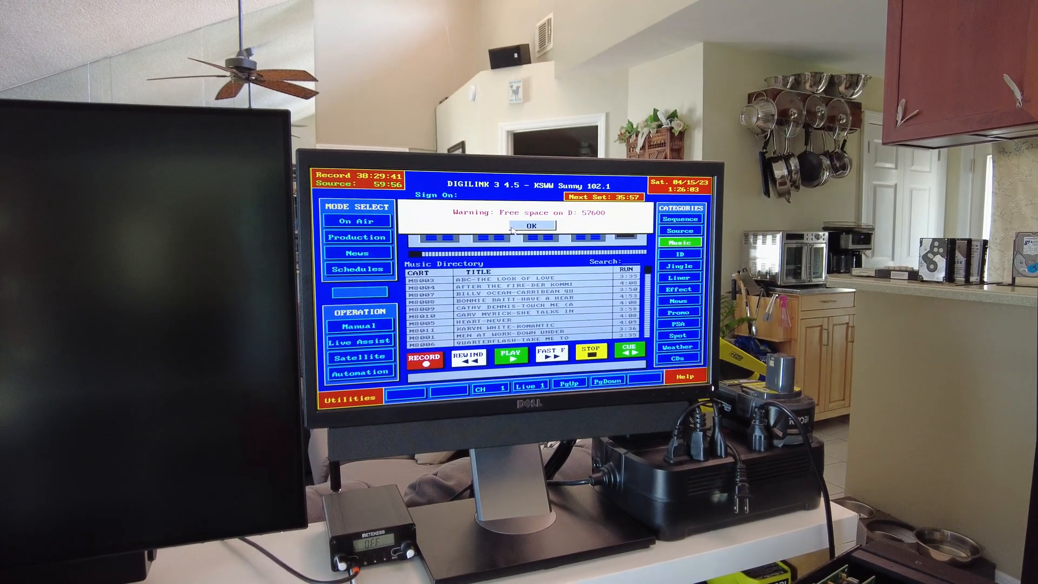
Dismiss the 'Free space on D:' warning to reach the DIGILINK main screen.
click(530, 226)
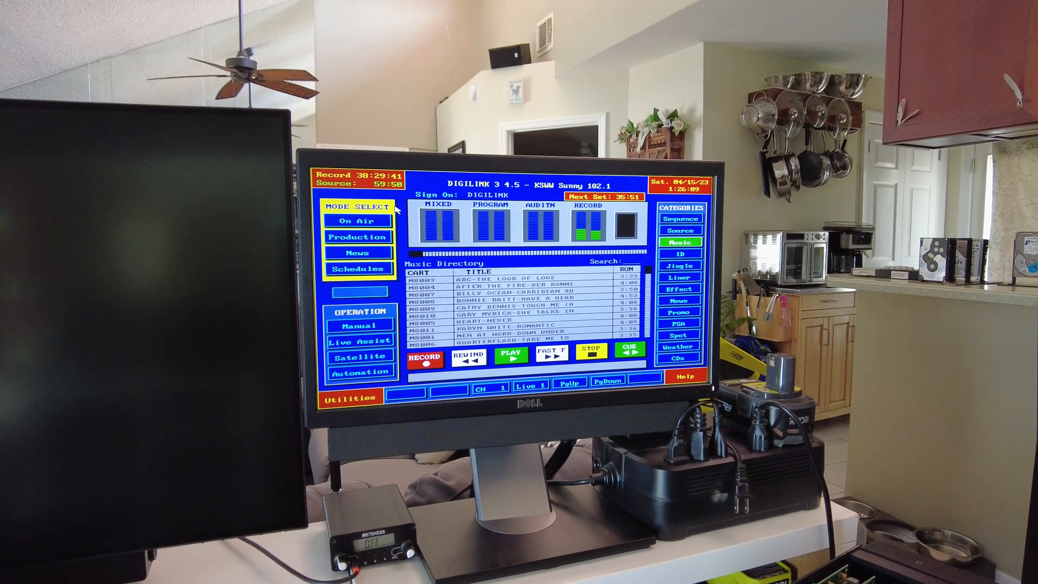
click(356, 221)
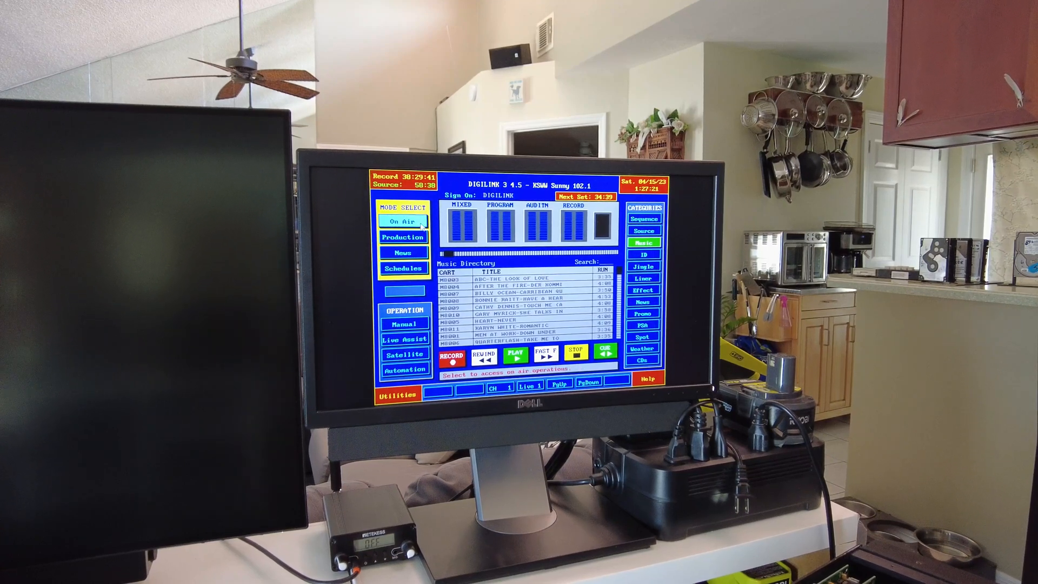
click(402, 324)
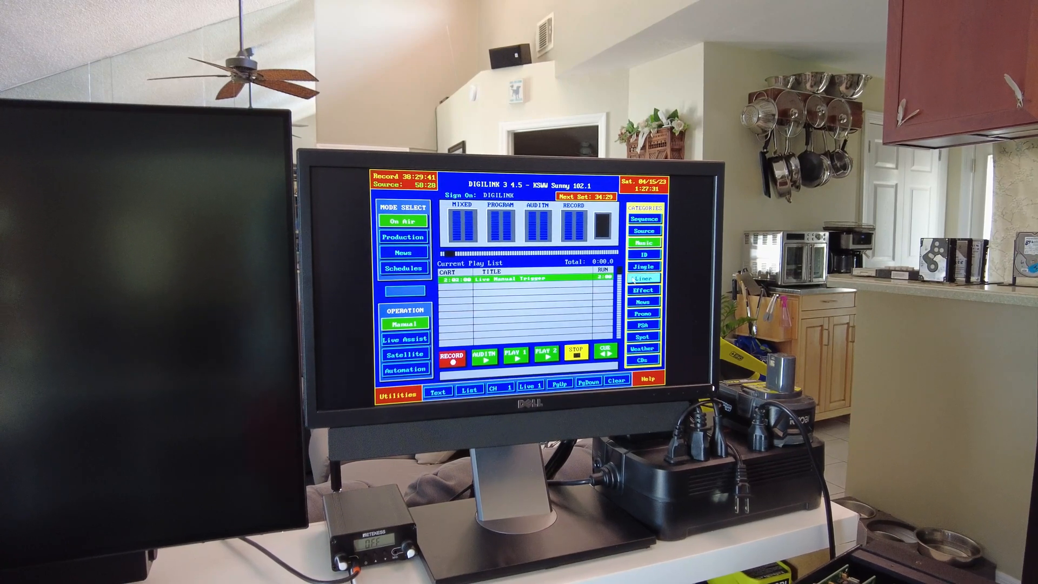
Show the ID carts in On Air manual operation.
click(643, 254)
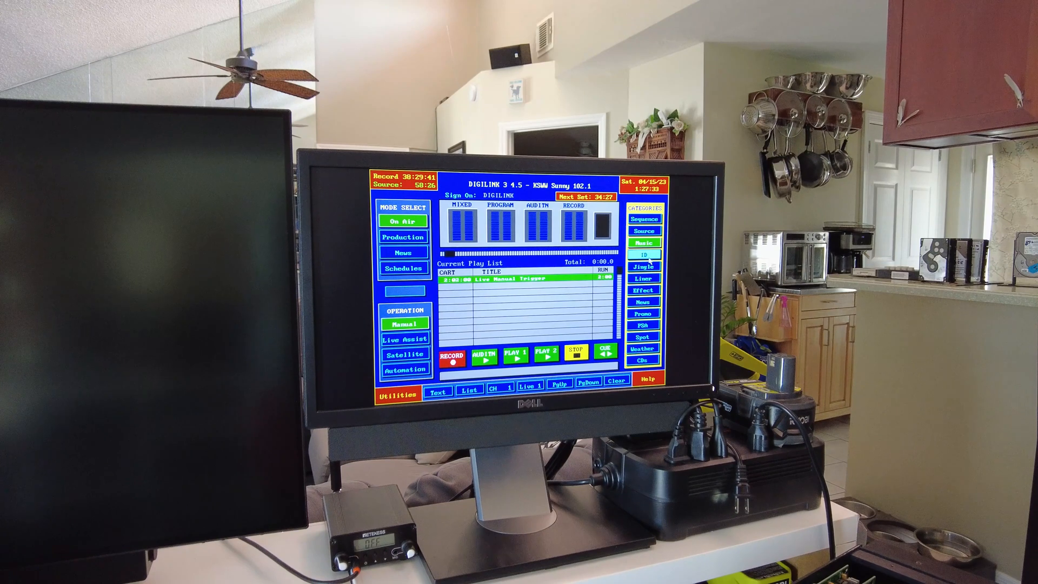
Browse jingle, effect, promo and PSA carts, then add PSA cart SW24-02 below the trigger.
click(643, 266)
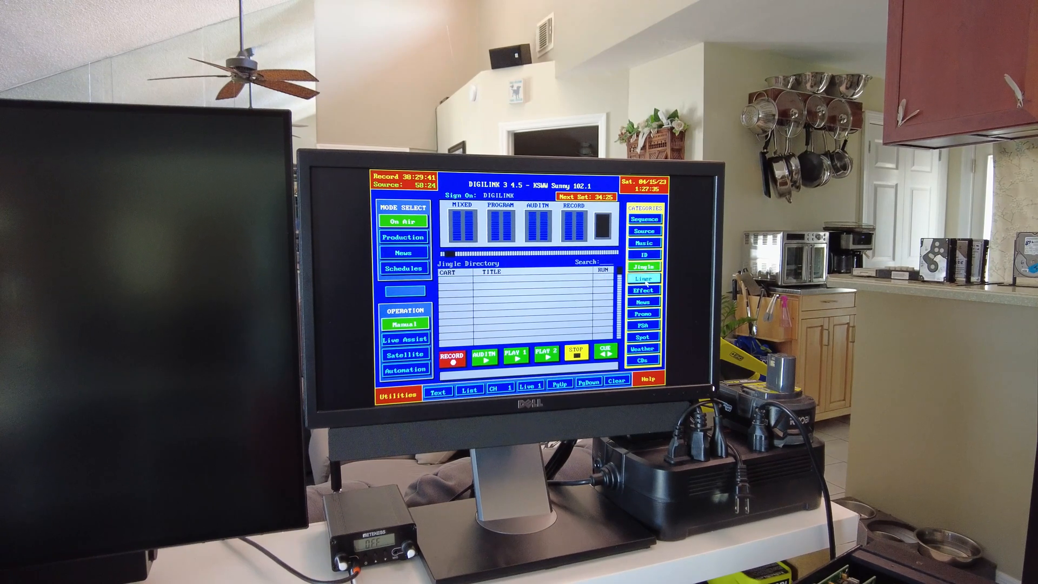
click(643, 290)
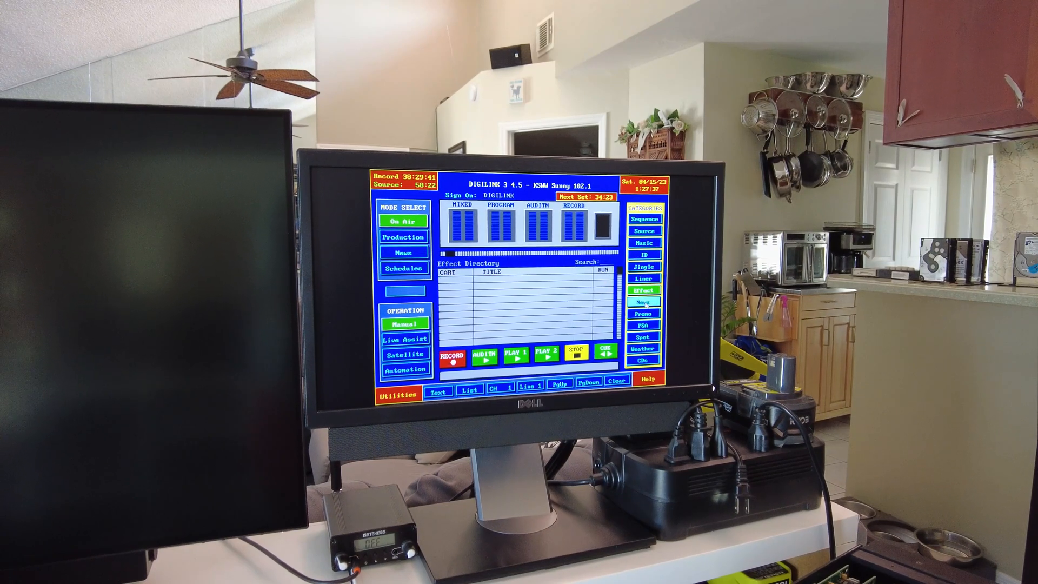
click(643, 313)
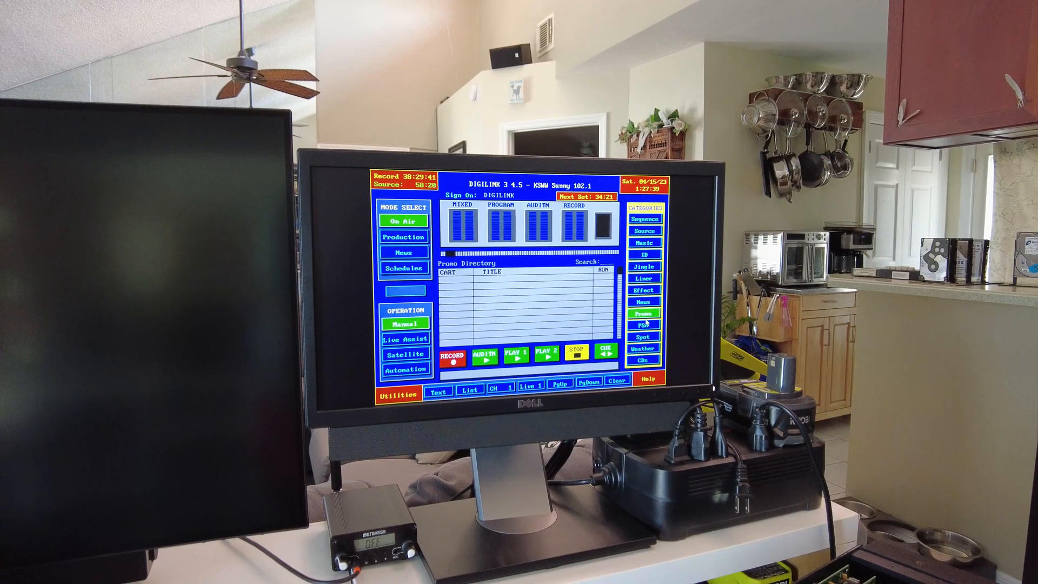
click(643, 325)
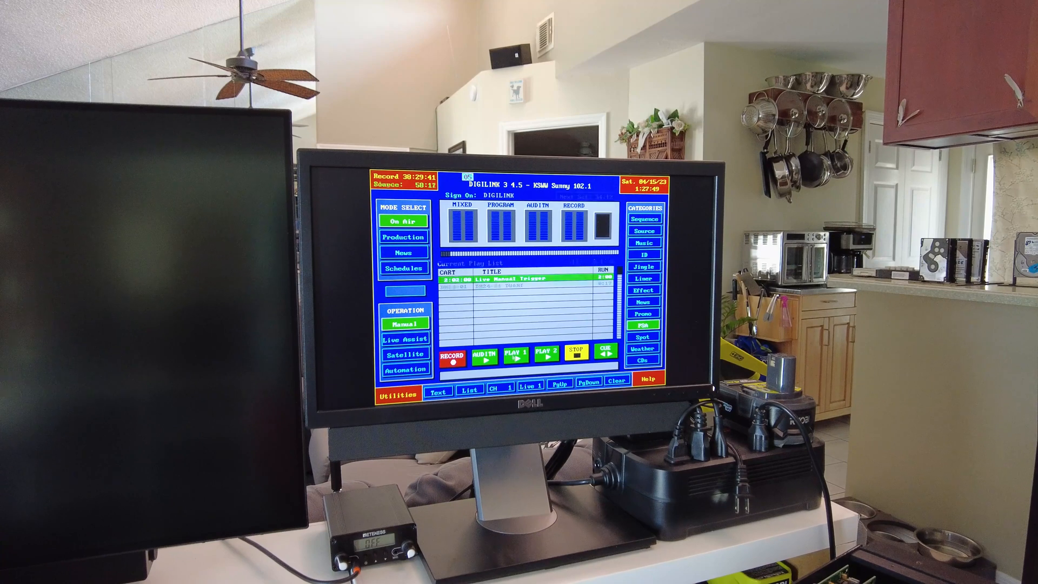
click(513, 354)
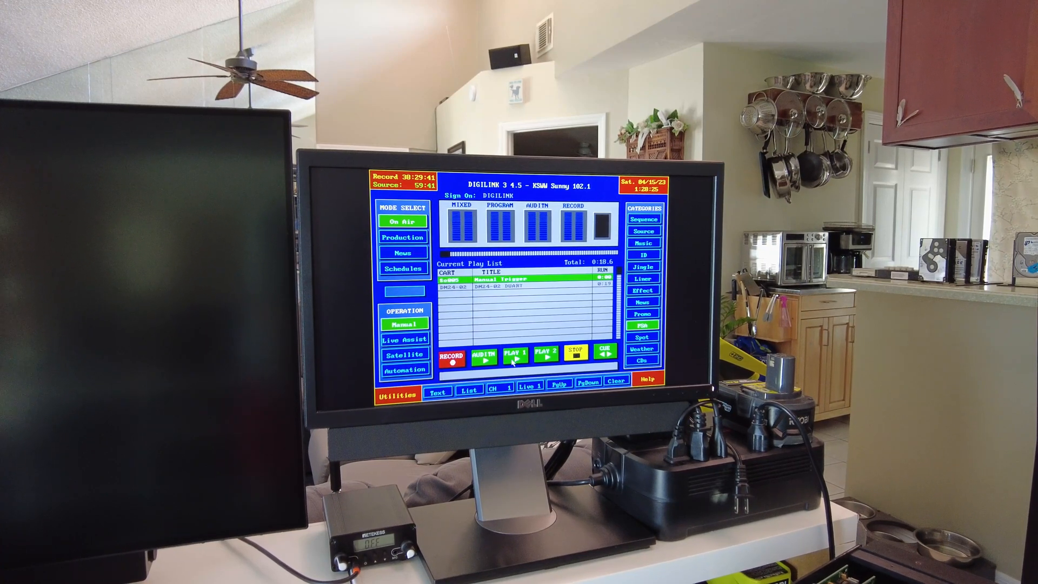
Play PSA cart SW24-02 from the current play list.
click(511, 356)
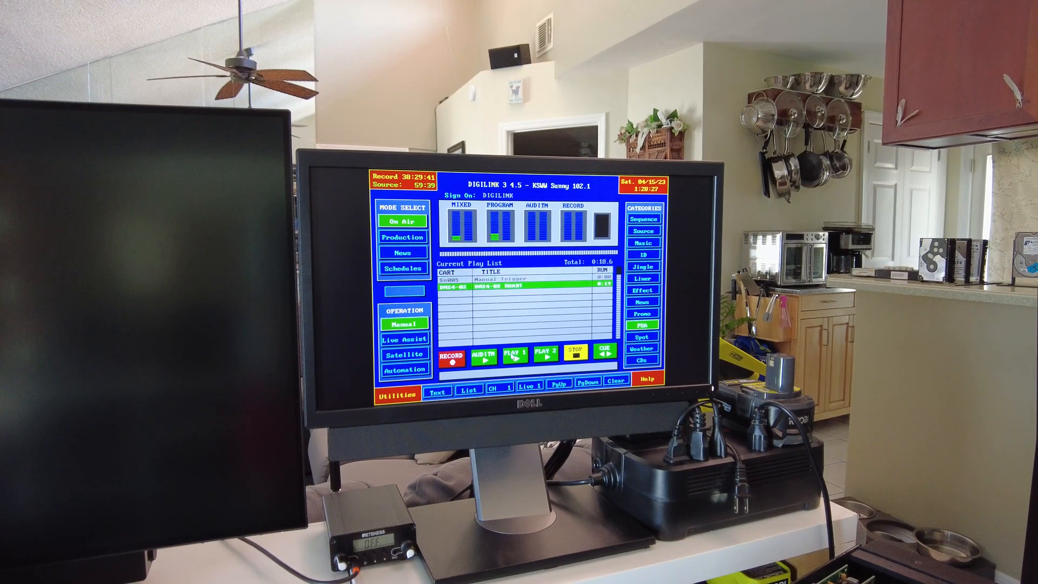